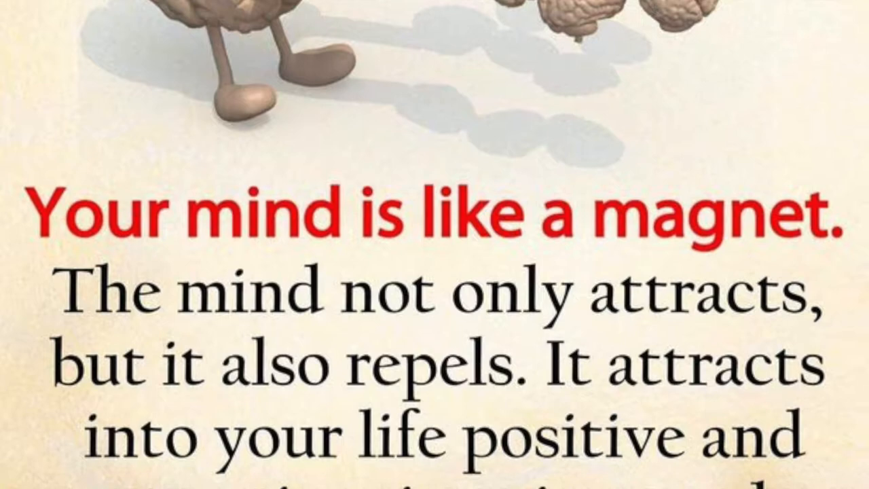
scroll(down, 3)
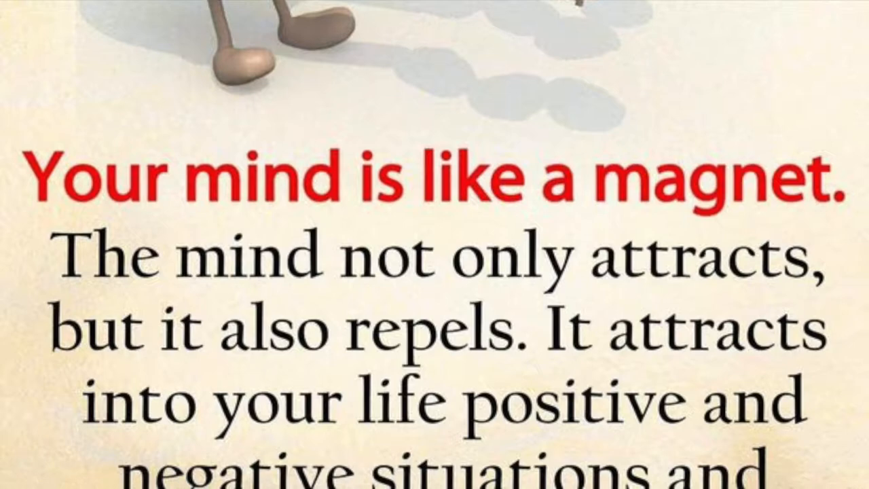